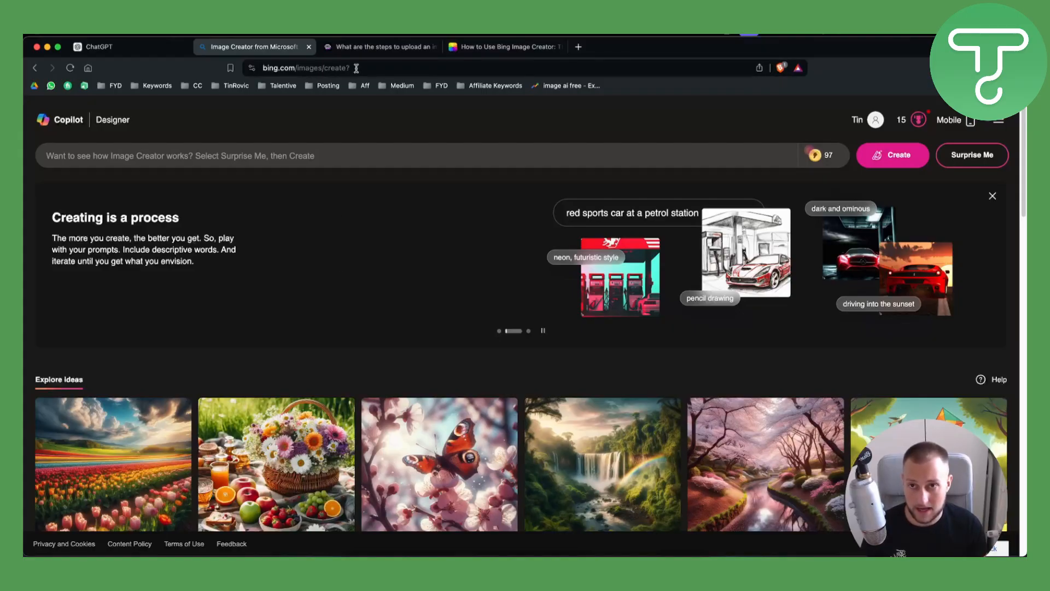
Step: Switch to the Poe tab answering how to upload an image to Bing Image Creator
click(375, 47)
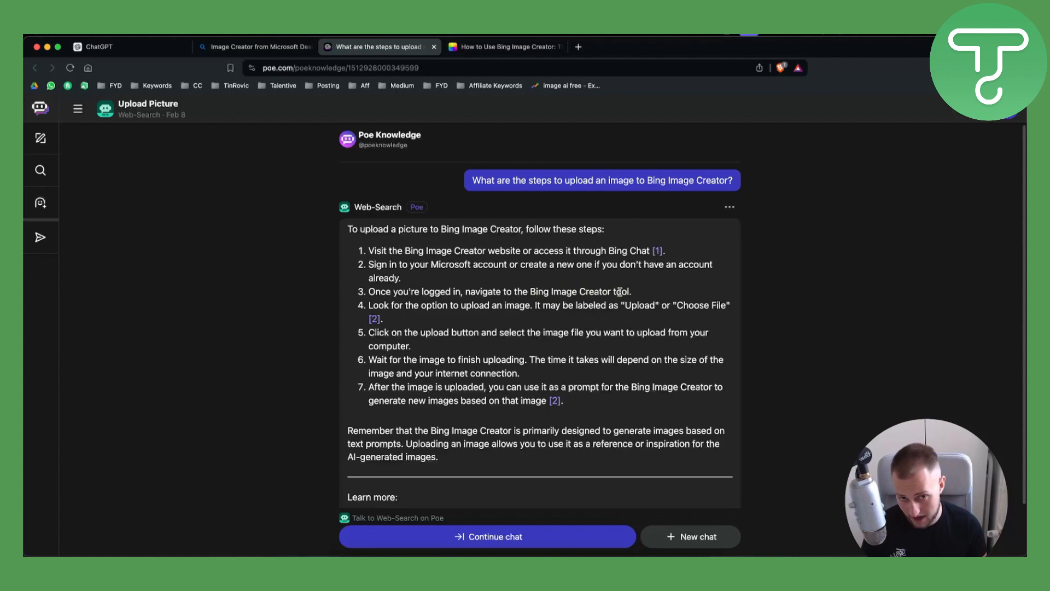
Step: Highlight 'Upload or Choose File' in step 4 and switch to the Fotor guide tab
drag(624, 304, 720, 305)
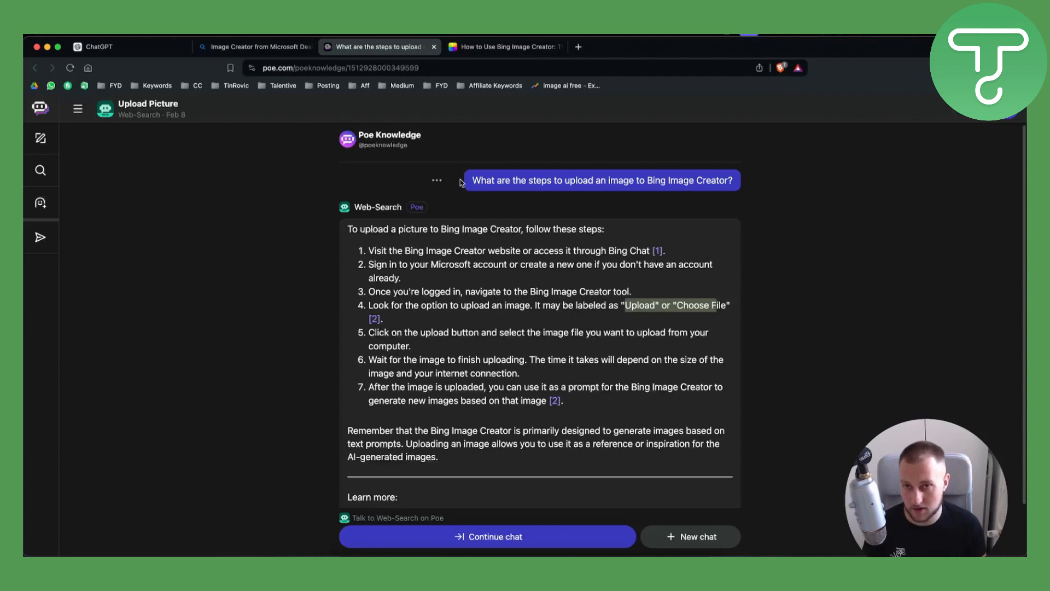
click(499, 47)
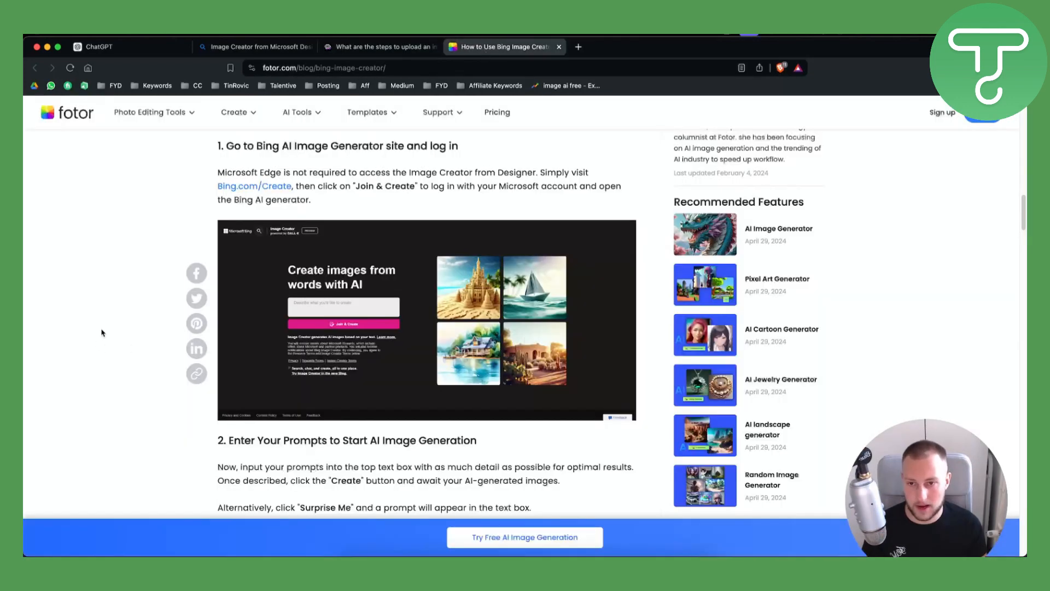
Step: Scroll the Fotor article past steps 2 and 3 to the step 4 Designer screenshot
scroll(down, 3)
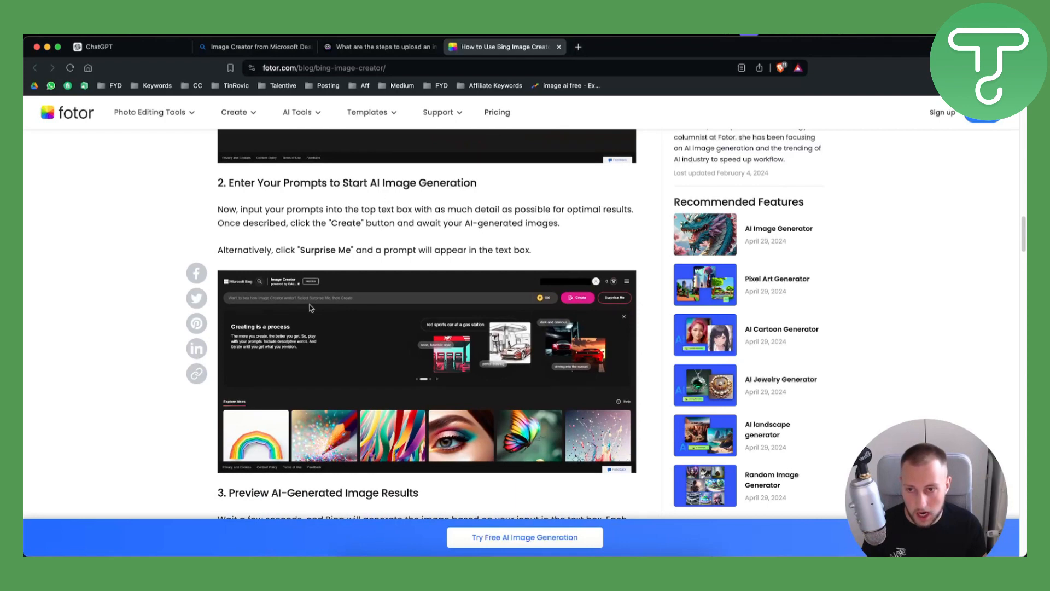
scroll(down, 3)
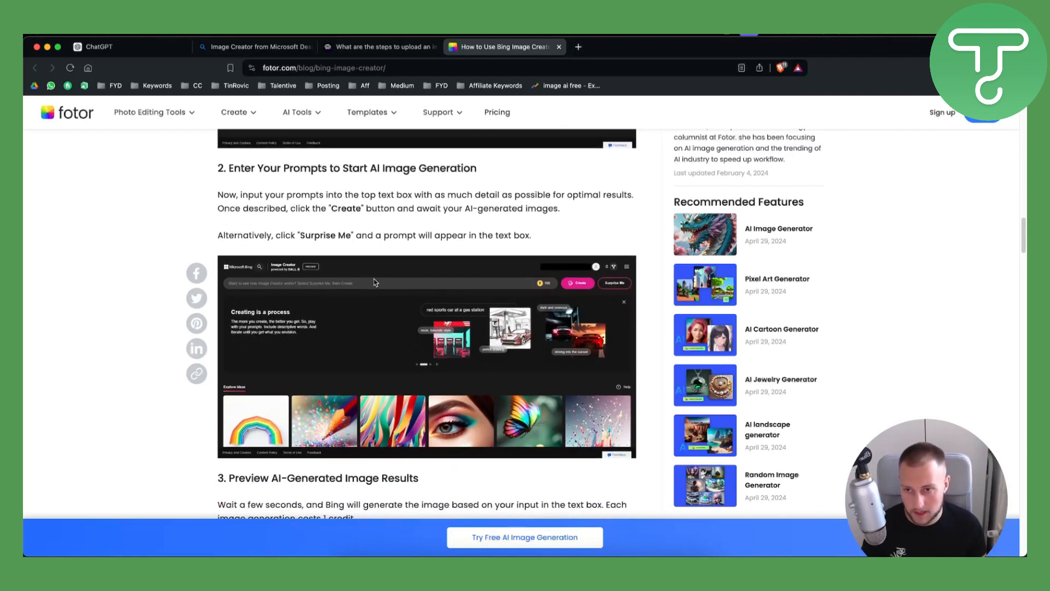
scroll(down, 3)
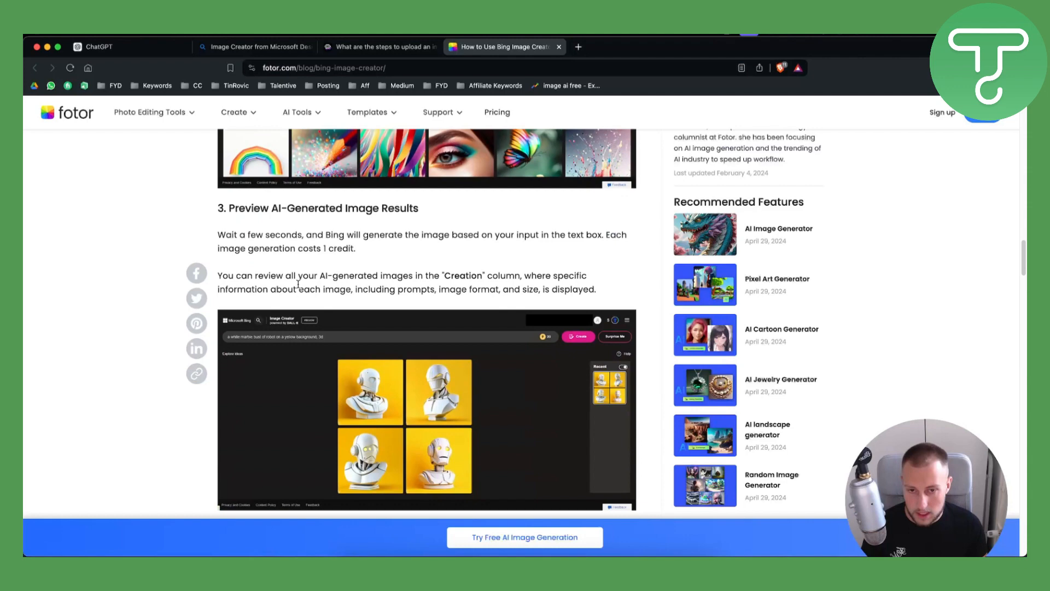
scroll(down, 3)
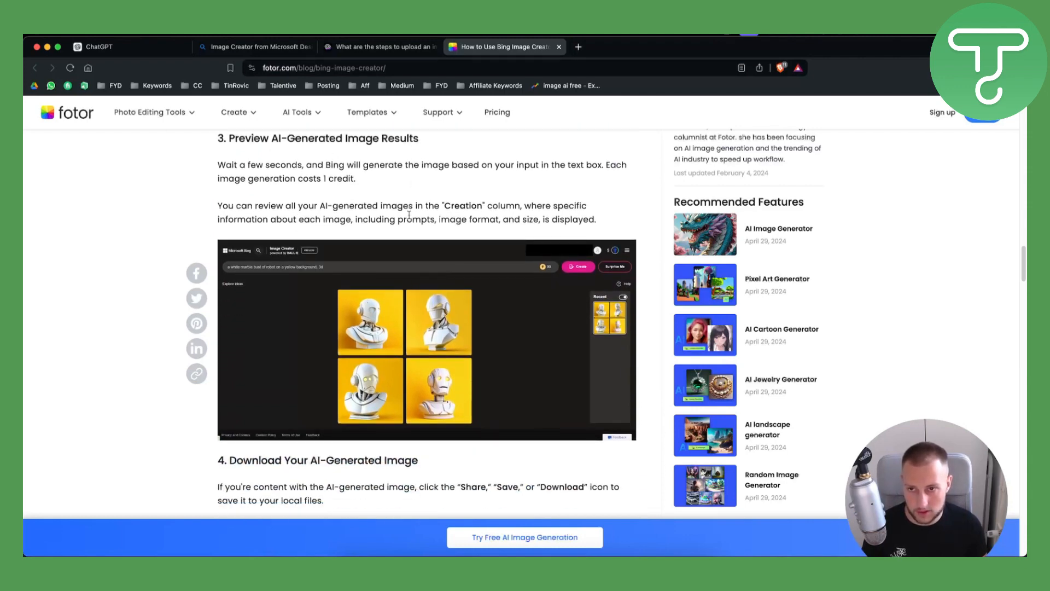
scroll(down, 3)
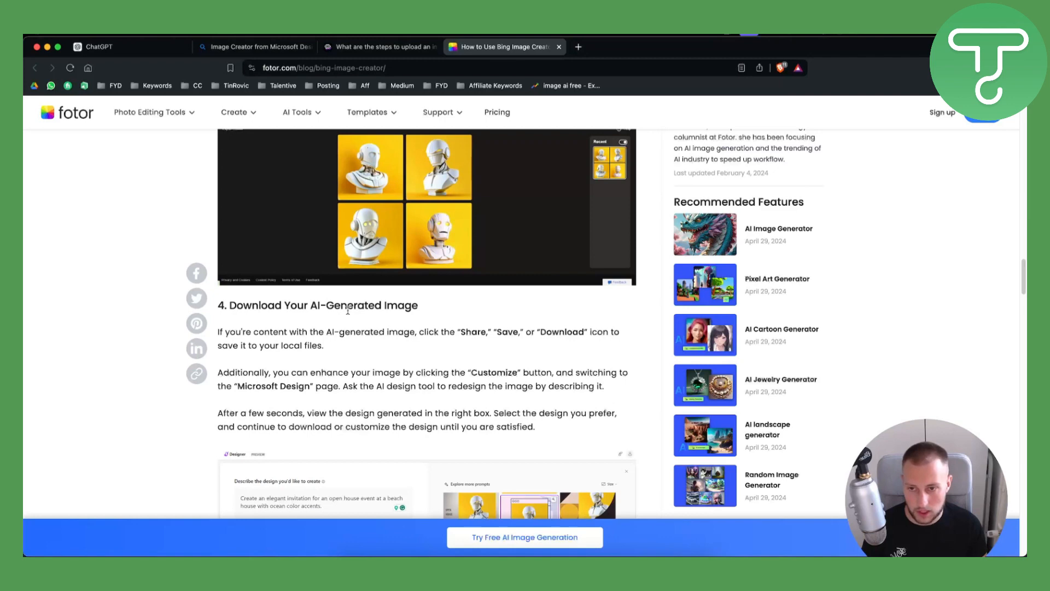
scroll(down, 3)
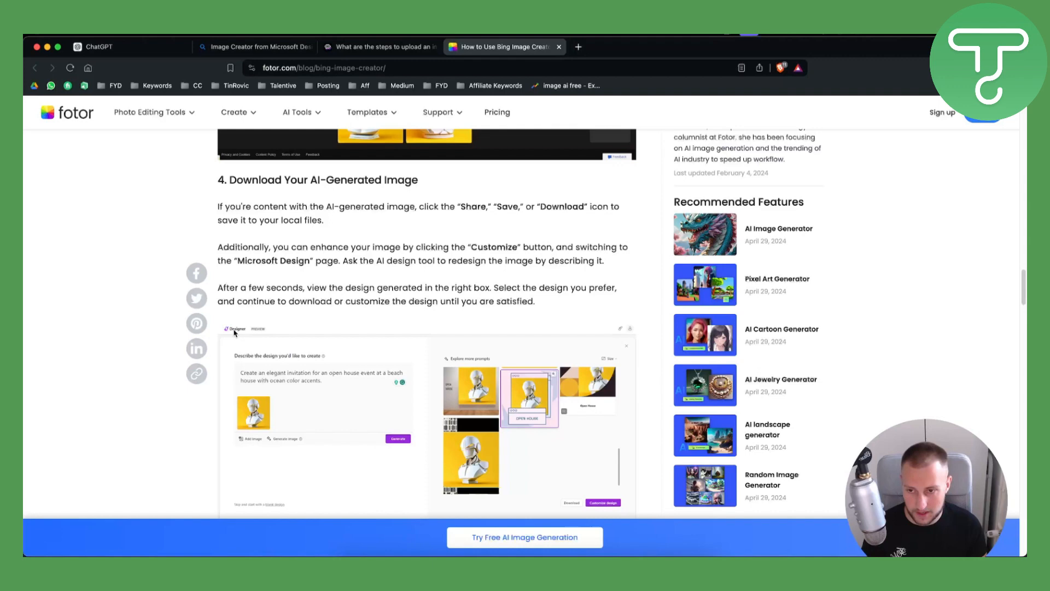
mouse_move(268, 436)
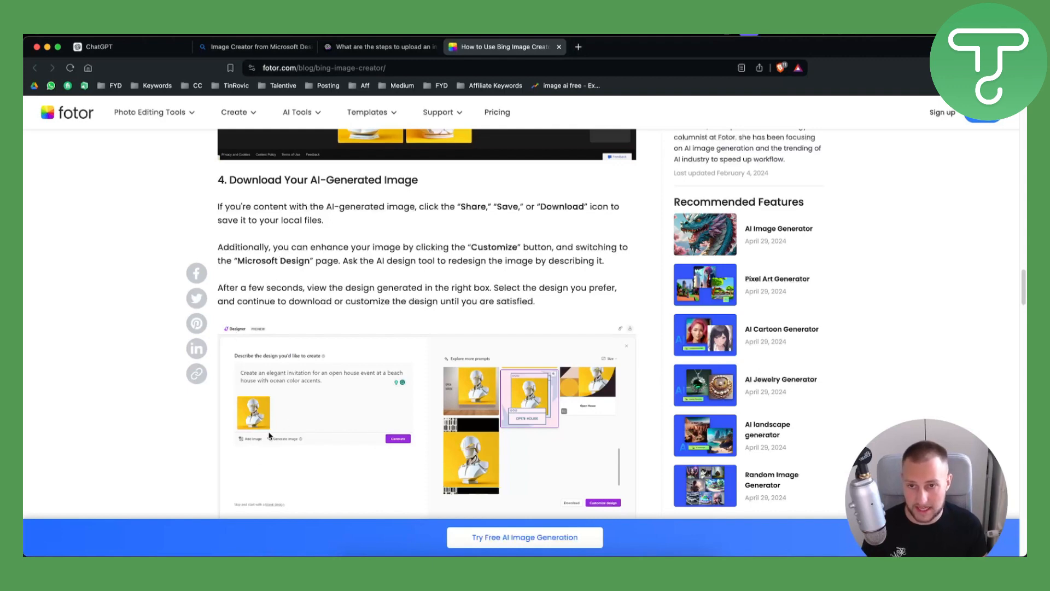
mouse_move(235, 407)
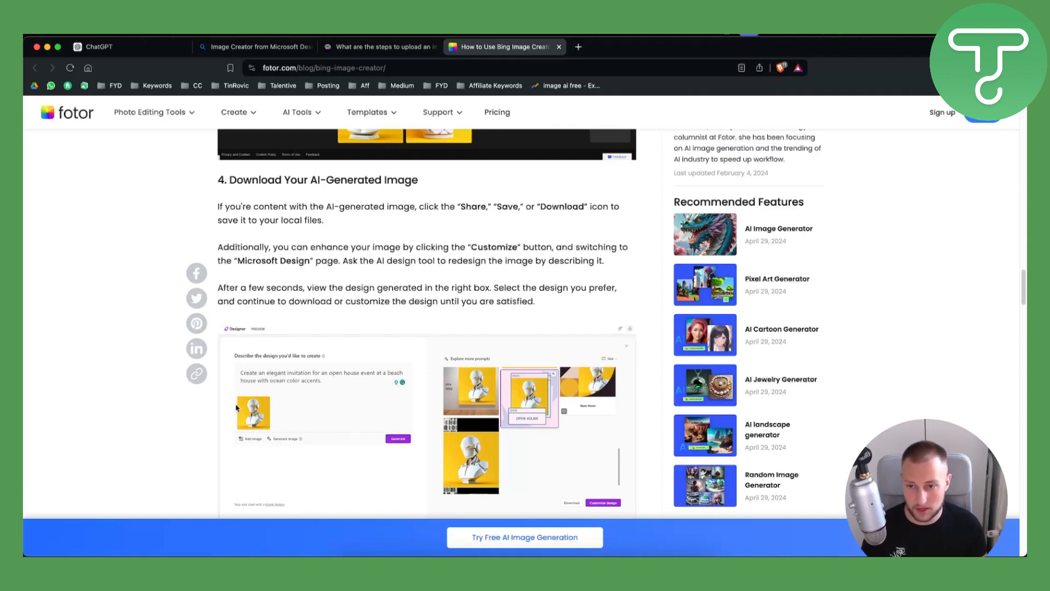
mouse_move(287, 377)
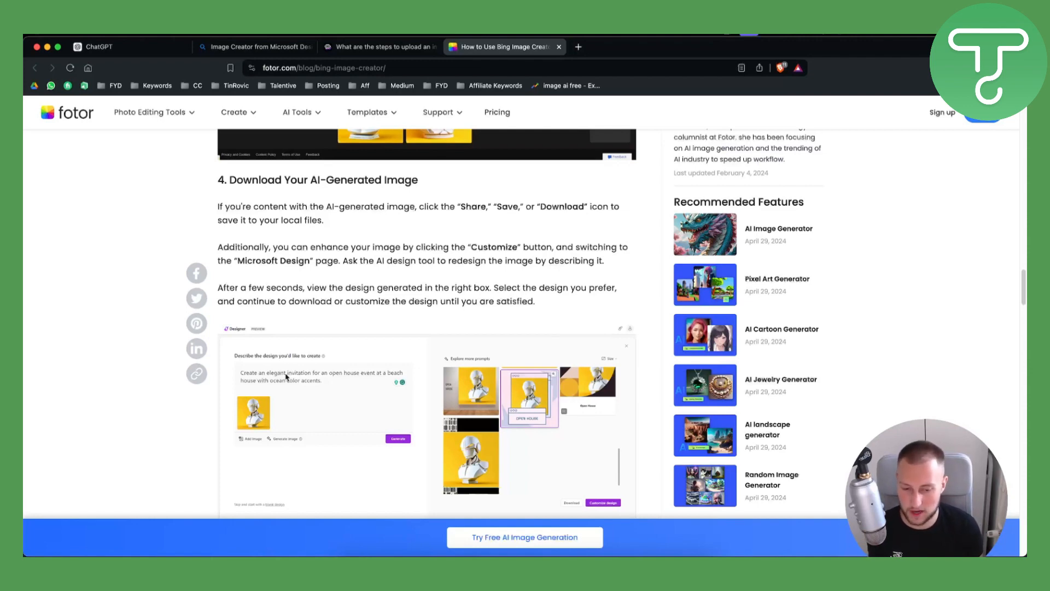
mouse_move(273, 355)
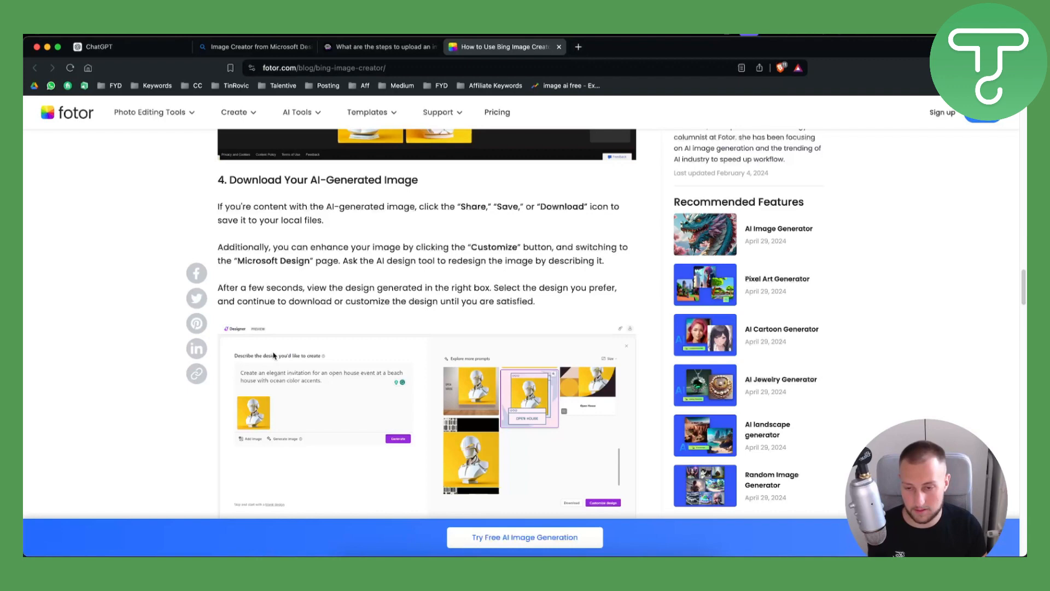
scroll(down, 3)
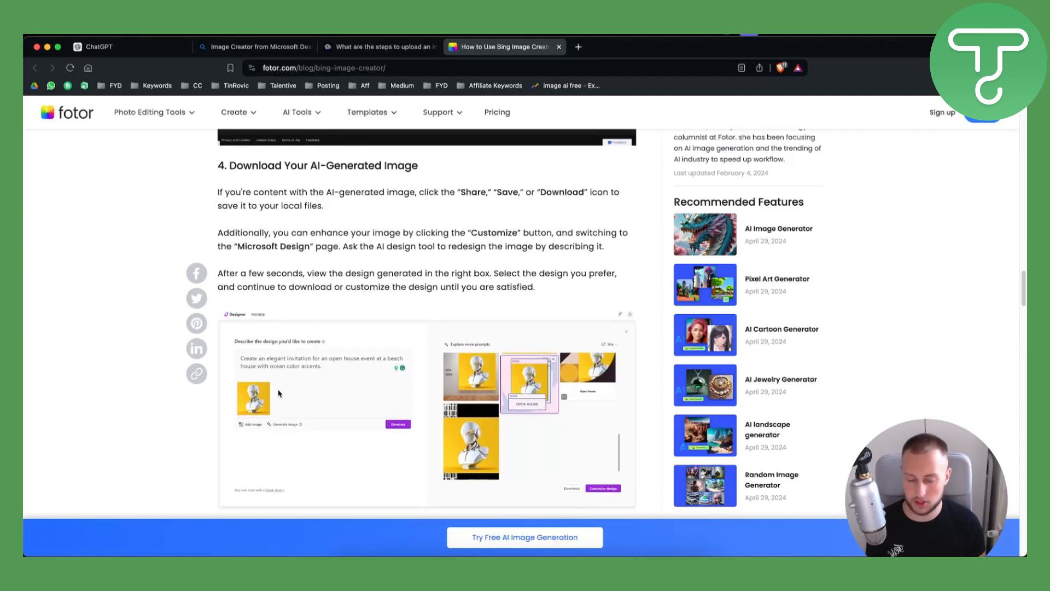
mouse_move(255, 429)
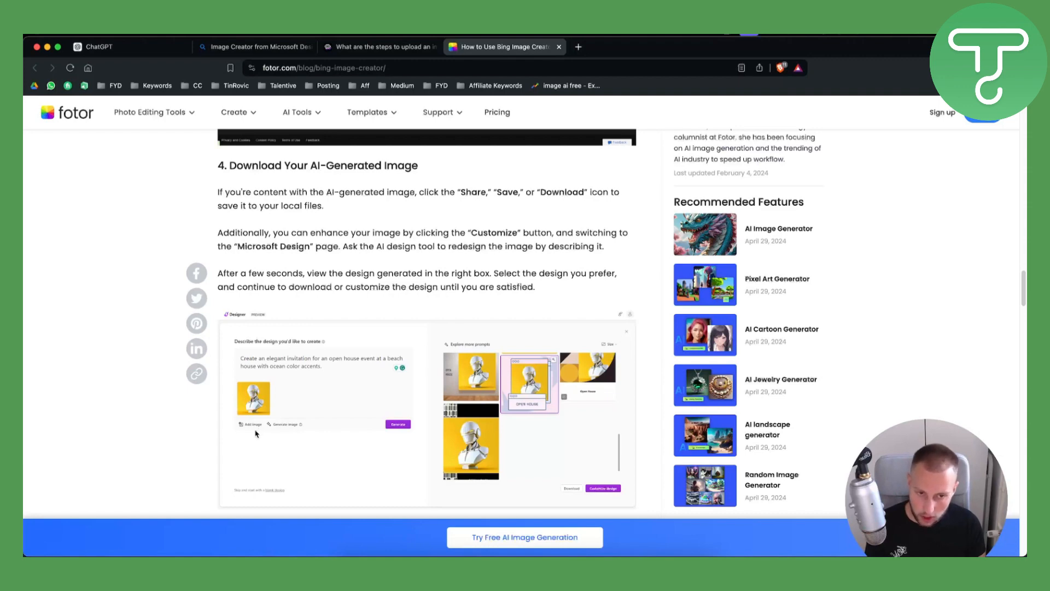
mouse_move(278, 426)
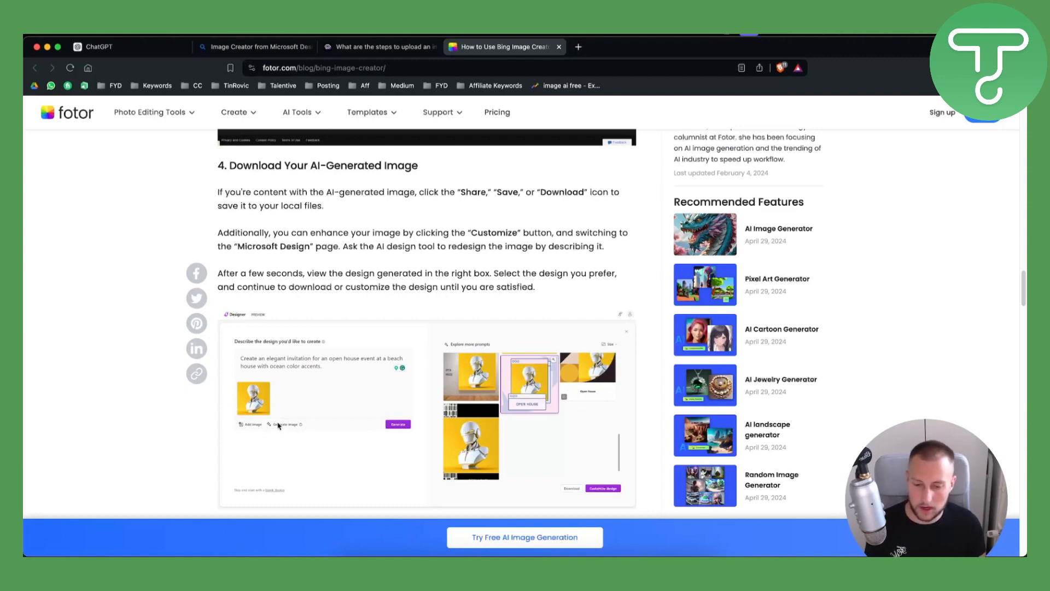